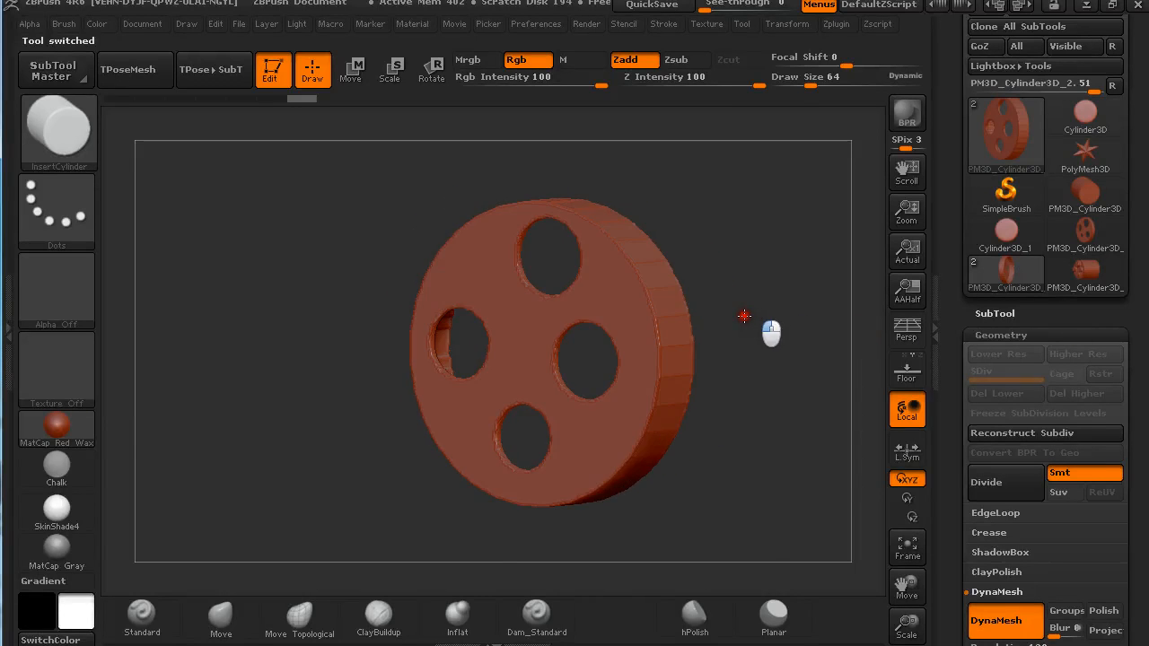
# - Load the cylinder subtool and orbit it to face straight down its round end
pyautogui.moveTo(745, 316); pyautogui.dragTo(668, 309)
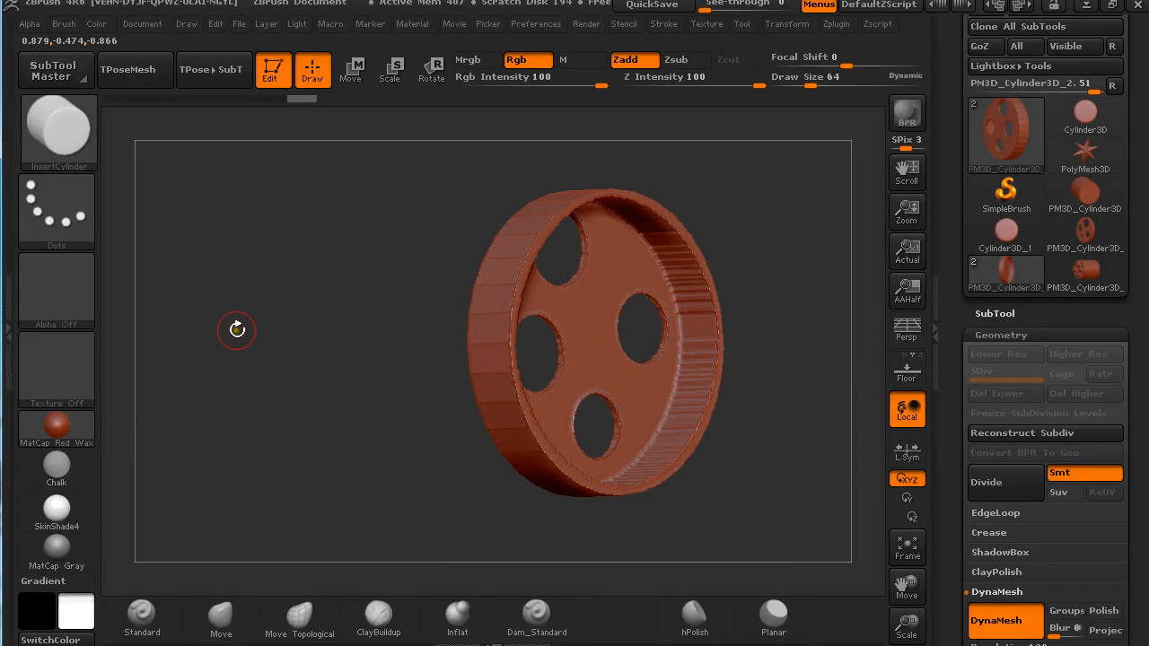
pyautogui.moveTo(237, 329); pyautogui.dragTo(278, 297)
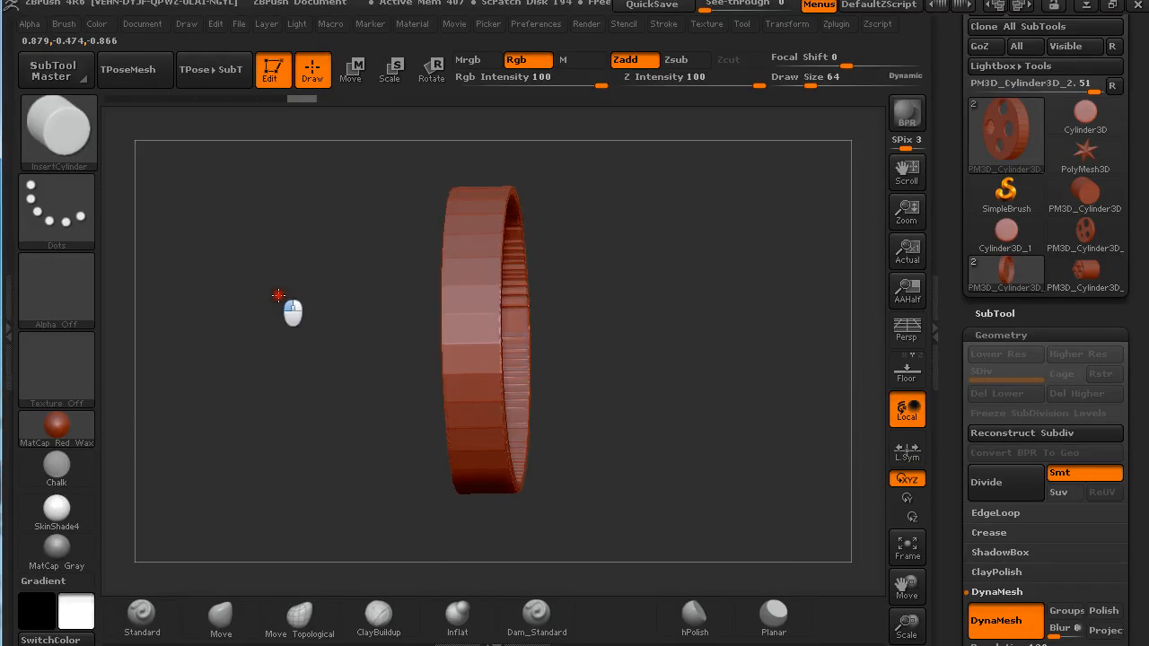
pyautogui.moveTo(290, 309); pyautogui.dragTo(628, 273)
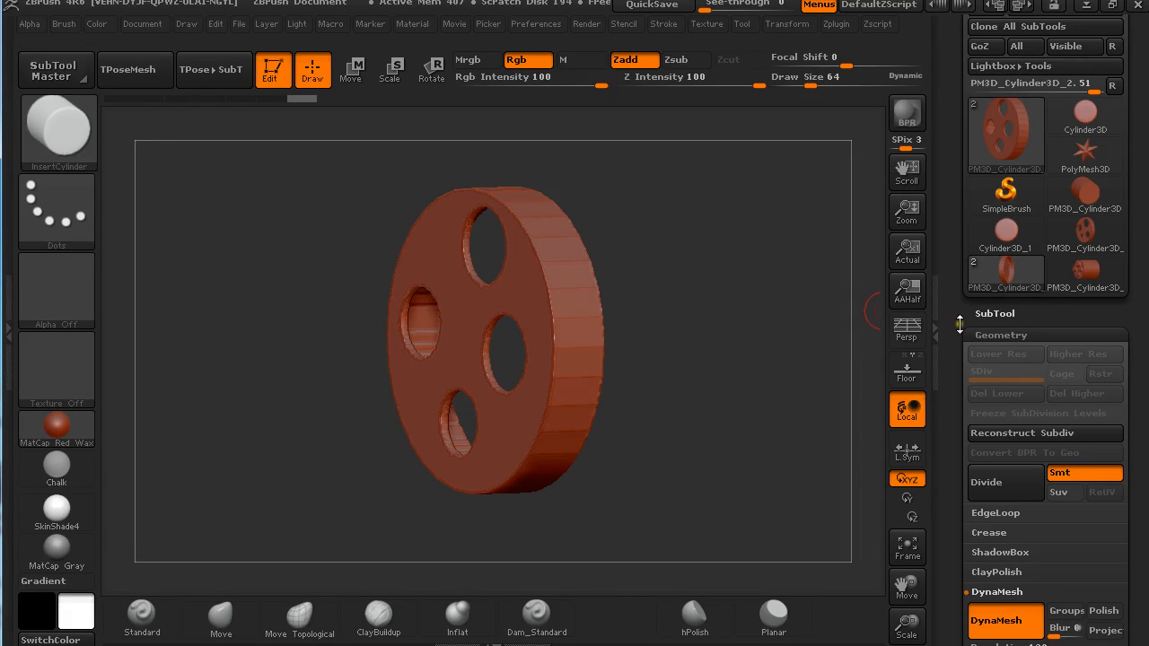
pyautogui.click(1084, 115)
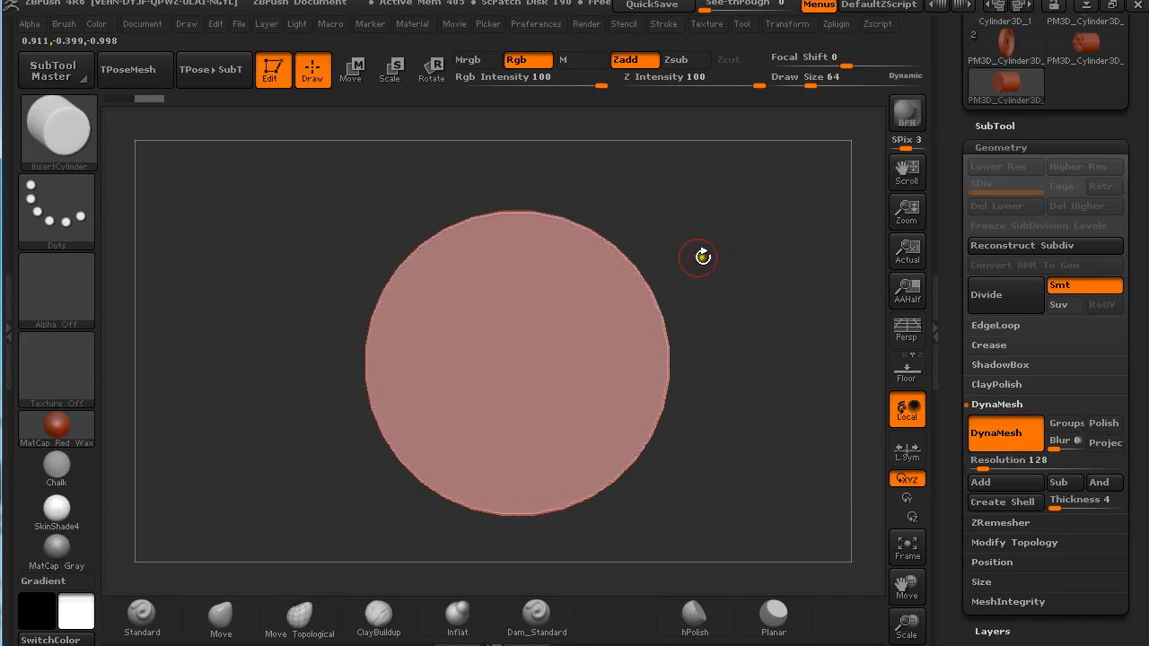
pyautogui.moveTo(657, 259)
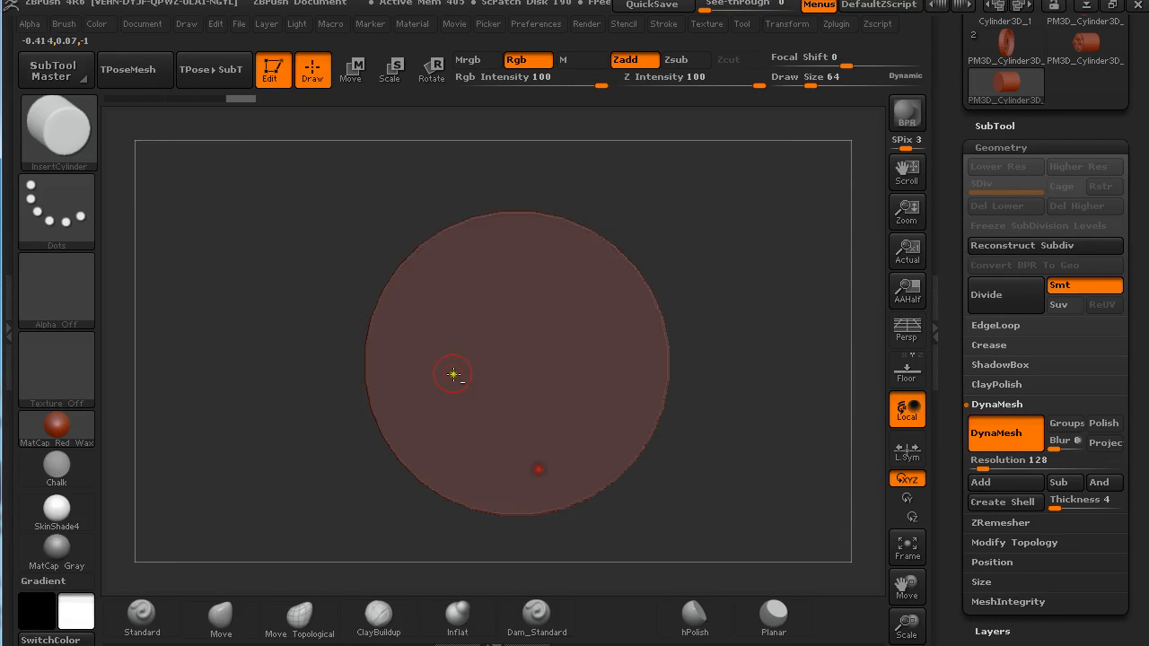
# - View the long four-pegged cylinder from the side and bring up the SubTool list
pyautogui.moveTo(452, 375); pyautogui.dragTo(727, 428)
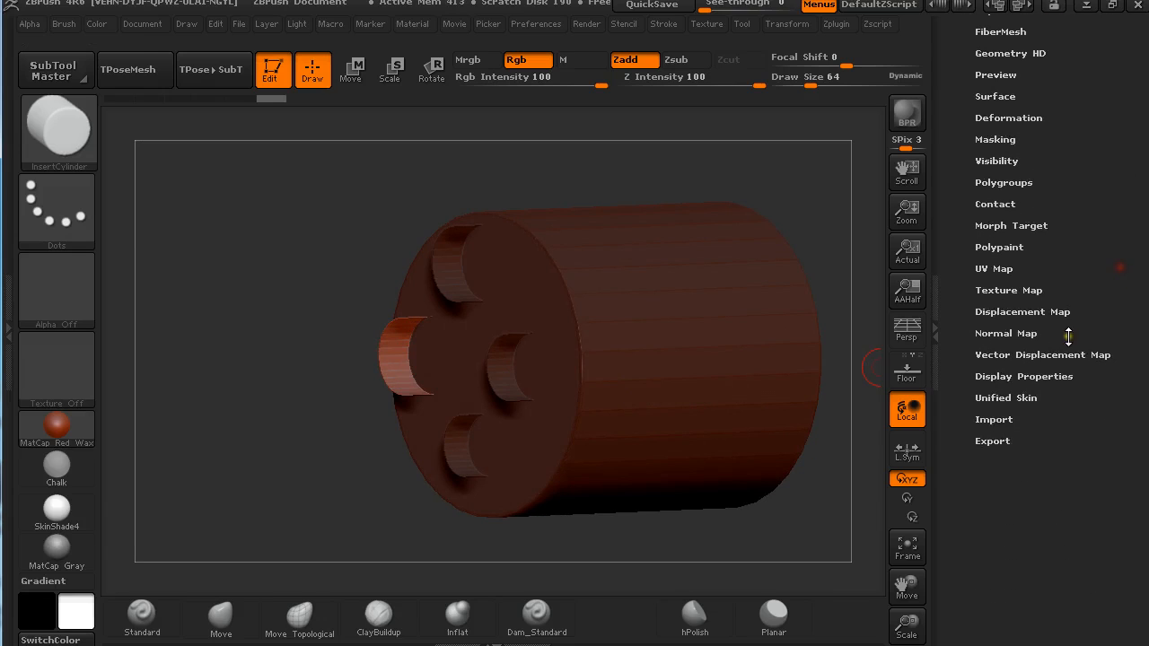
pyautogui.click(1023, 377)
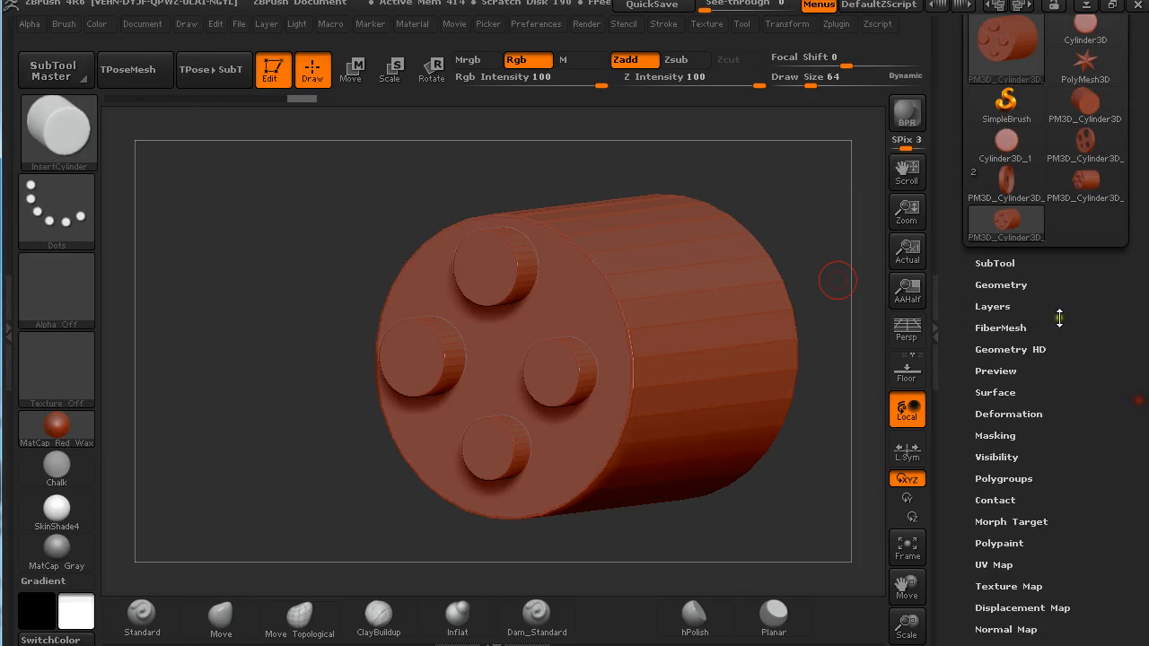
# - Use DynaMesh Create Shell to hollow the cylinder, turning the four pegs into holes
pyautogui.click(1000, 283)
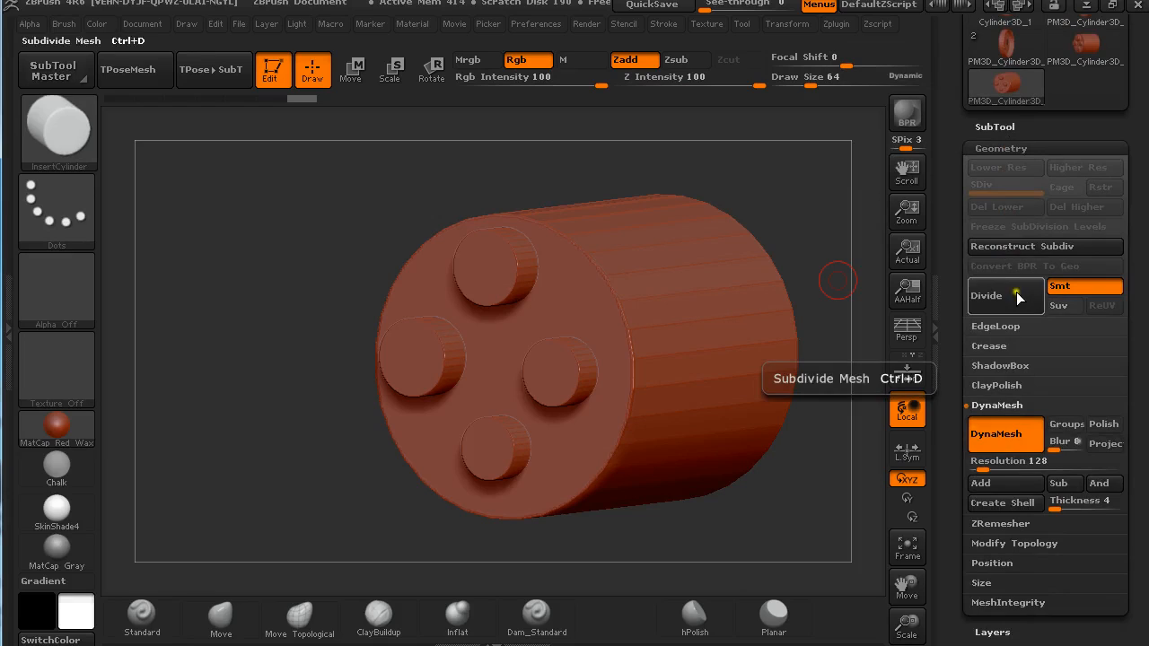
pyautogui.moveTo(1004, 503)
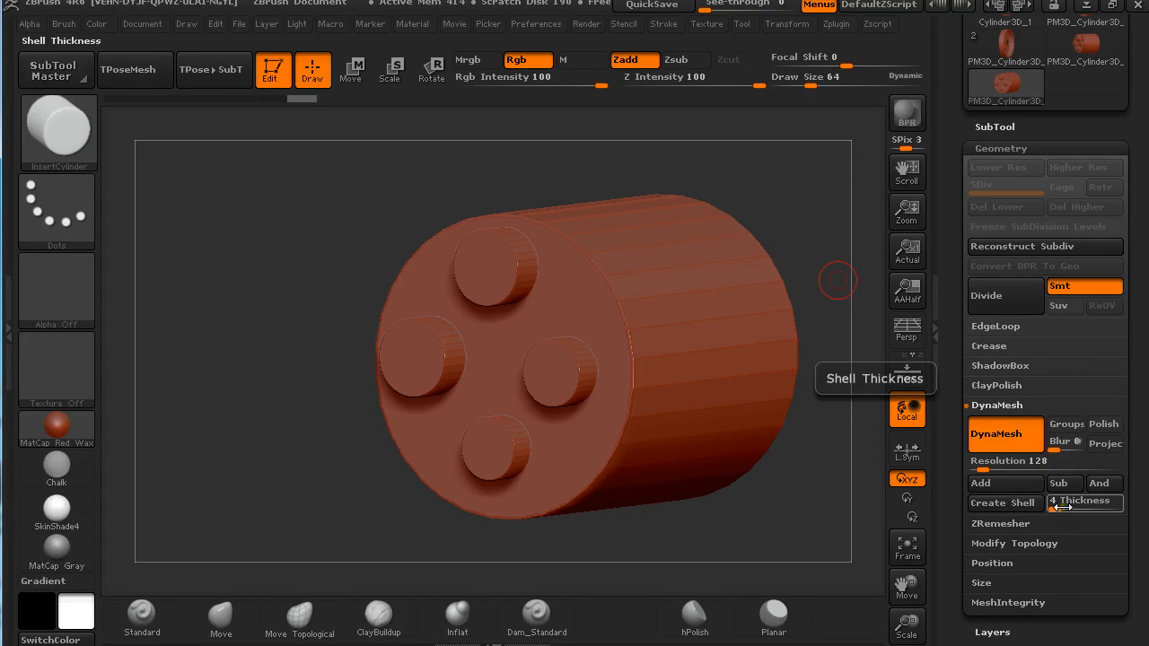
pyautogui.click(1005, 503)
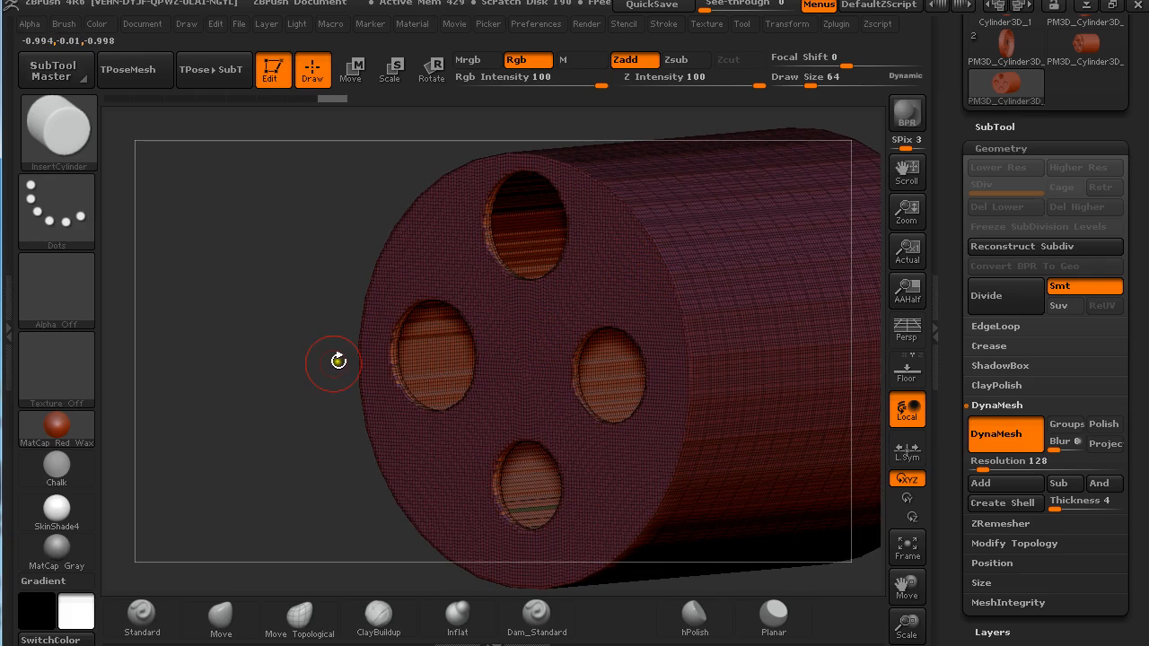
# - Append a Cube3D subtool overlapping the hollow cylinder shell
pyautogui.moveTo(339, 361); pyautogui.dragTo(619, 387)
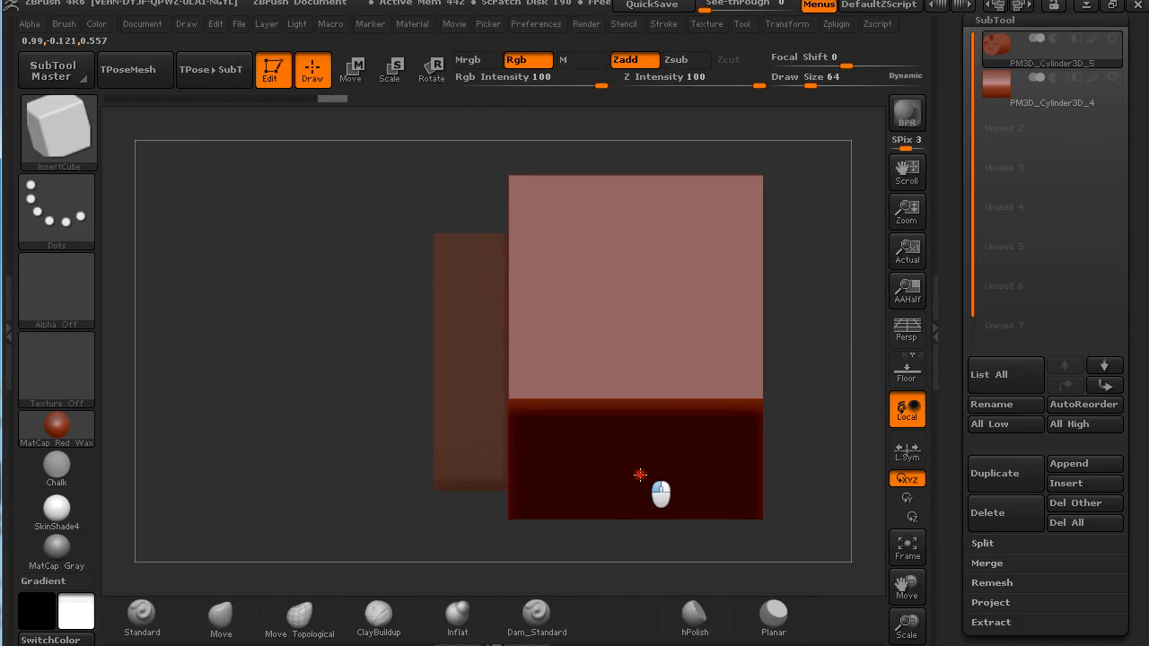
# - Move the cube so it covers the back half of the cylinder shell
pyautogui.moveTo(661, 494); pyautogui.dragTo(599, 386)
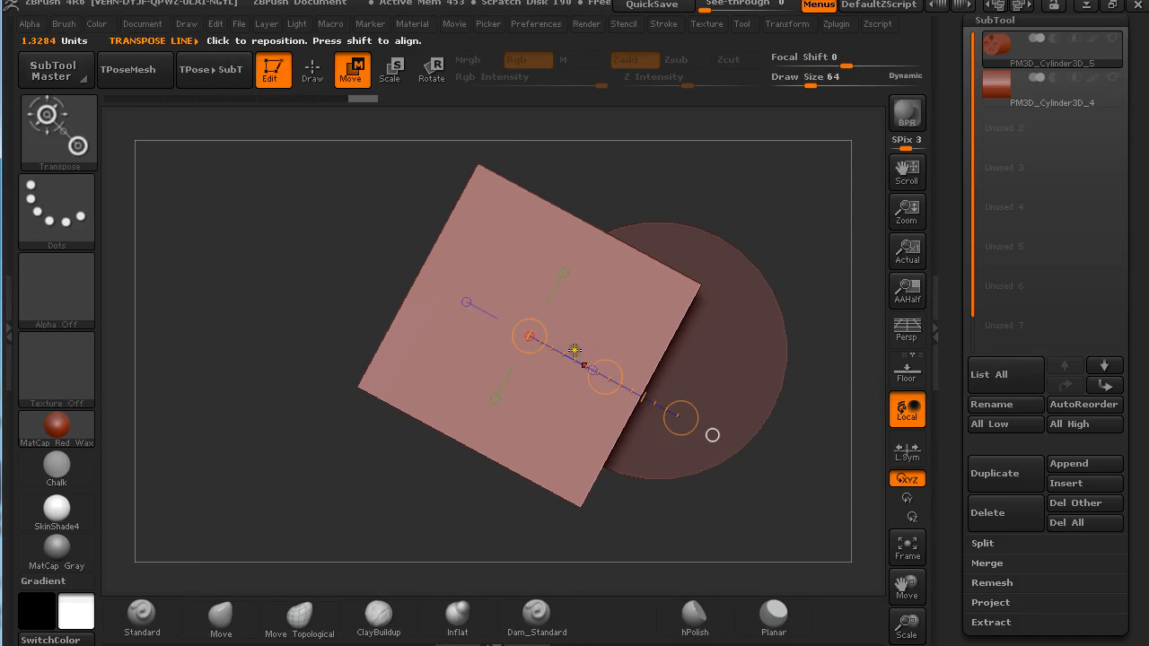
pyautogui.moveTo(574, 350); pyautogui.dragTo(738, 391)
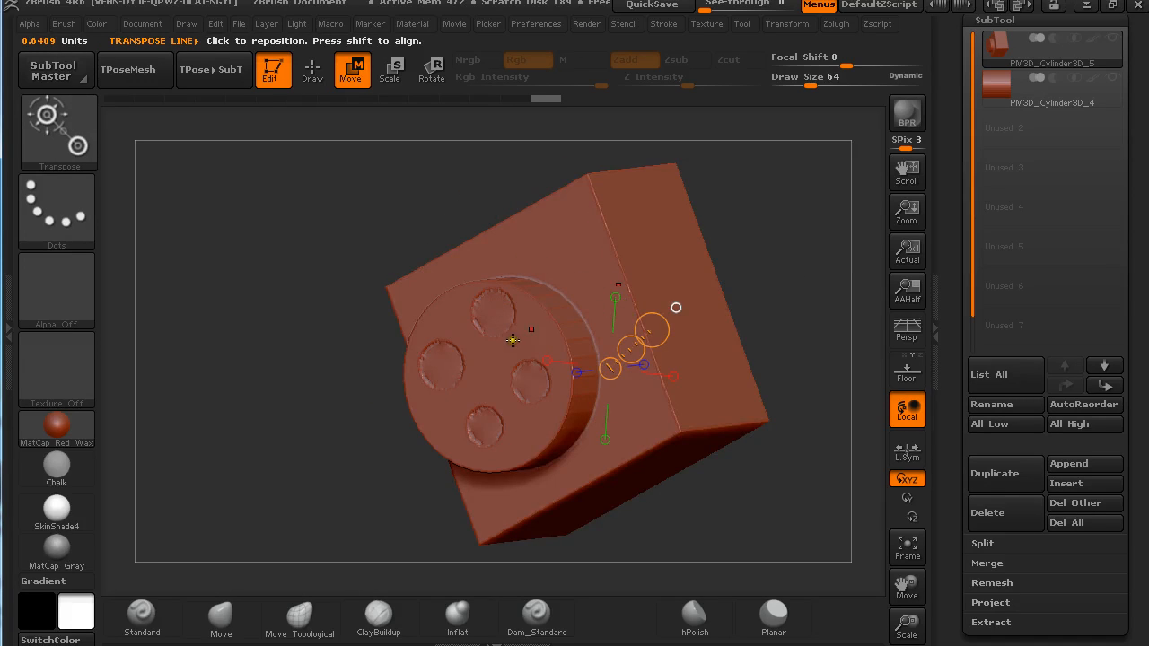
pyautogui.click(1052, 86)
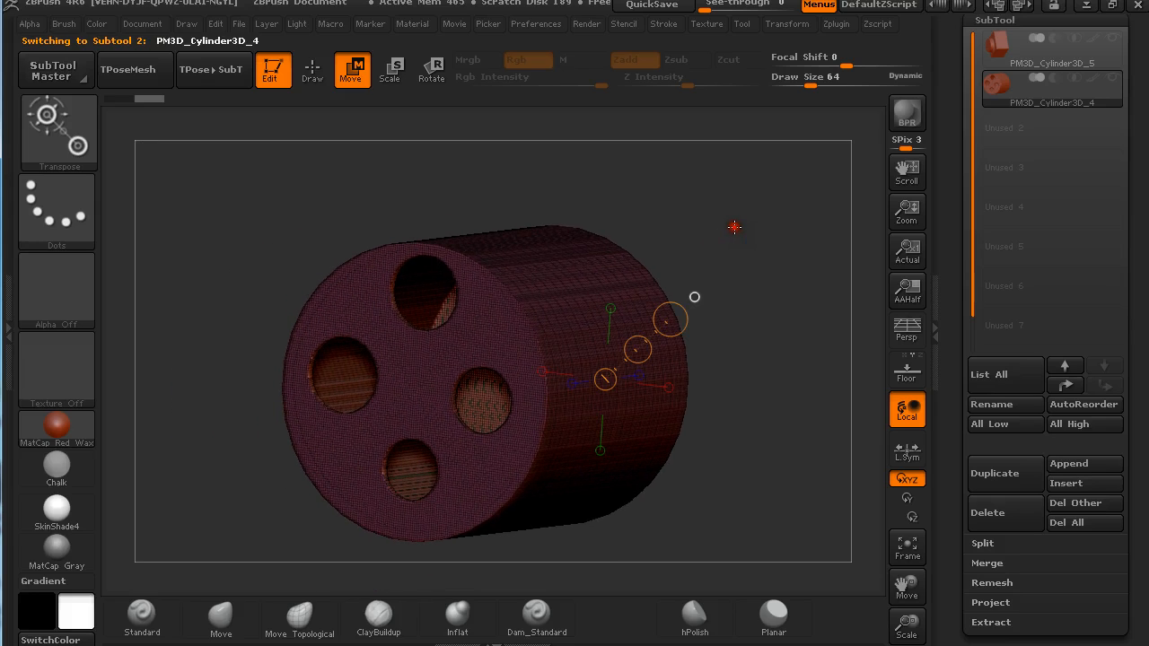
pyautogui.moveTo(735, 226)
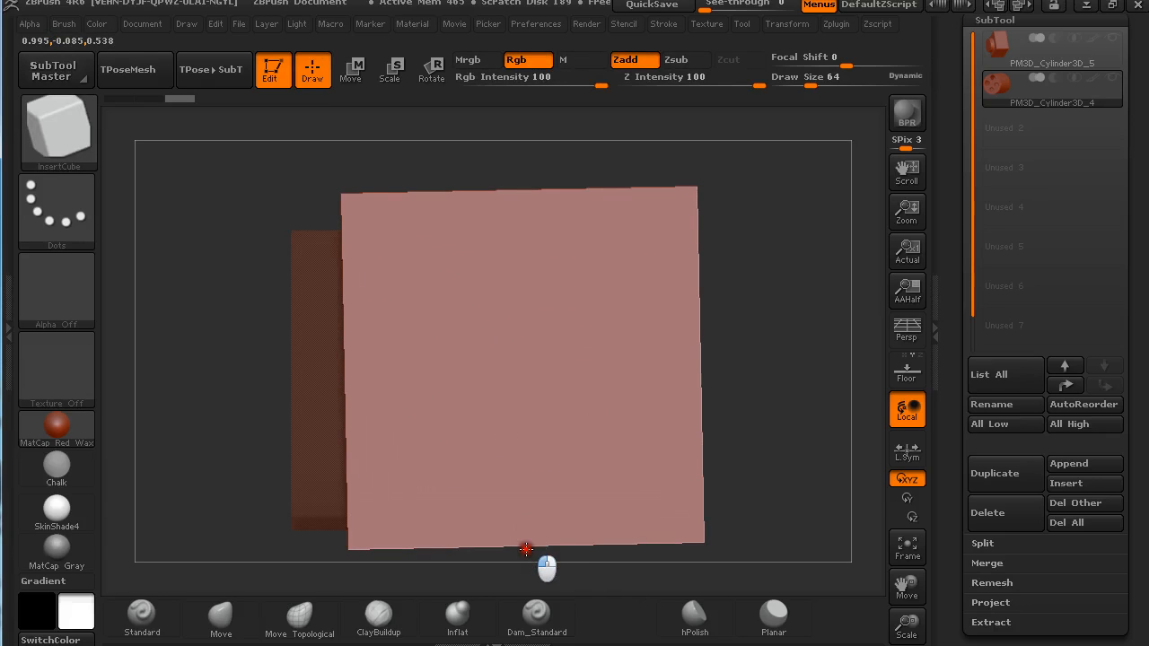
# - Fine-tune the cube over the back half, subtract and Merge Down, DynaMesh into a thin four-holed wheel
pyautogui.moveTo(524, 547); pyautogui.dragTo(704, 410)
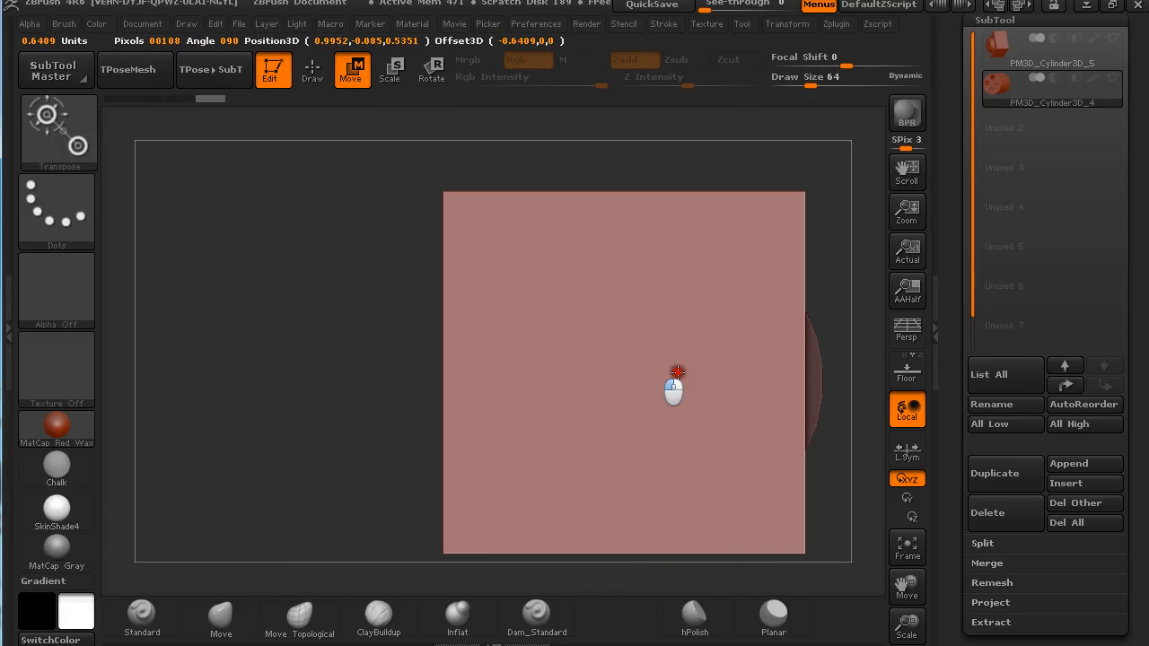
pyautogui.moveTo(679, 386); pyautogui.dragTo(386, 368)
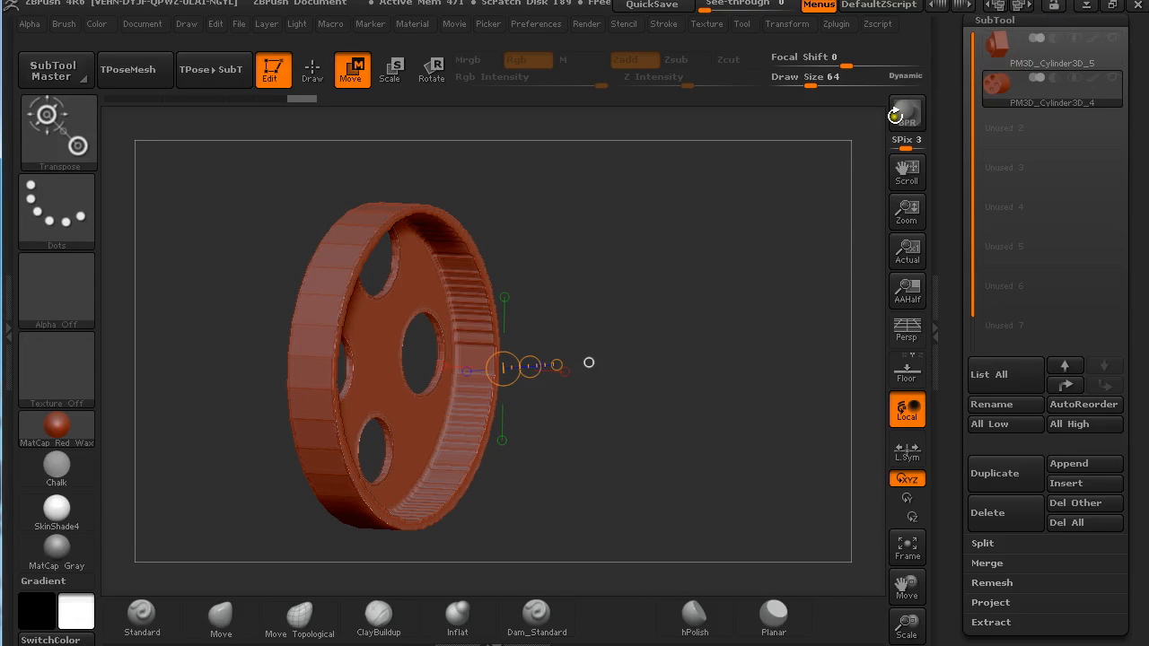
pyautogui.moveTo(675, 266)
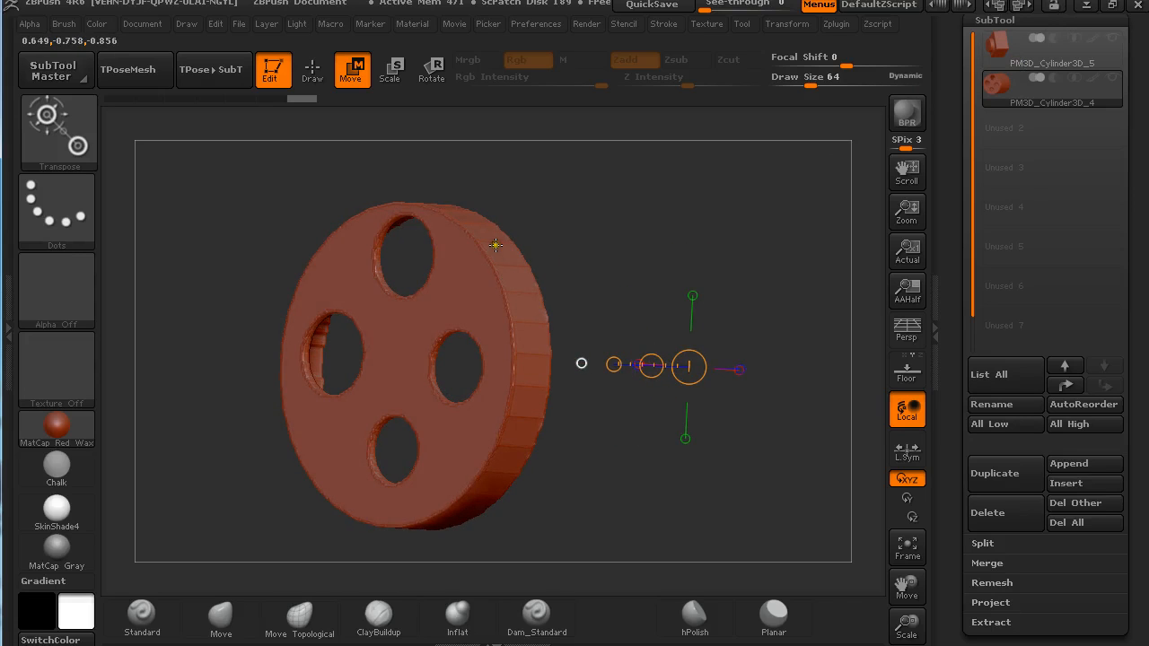
pyautogui.moveTo(762, 280)
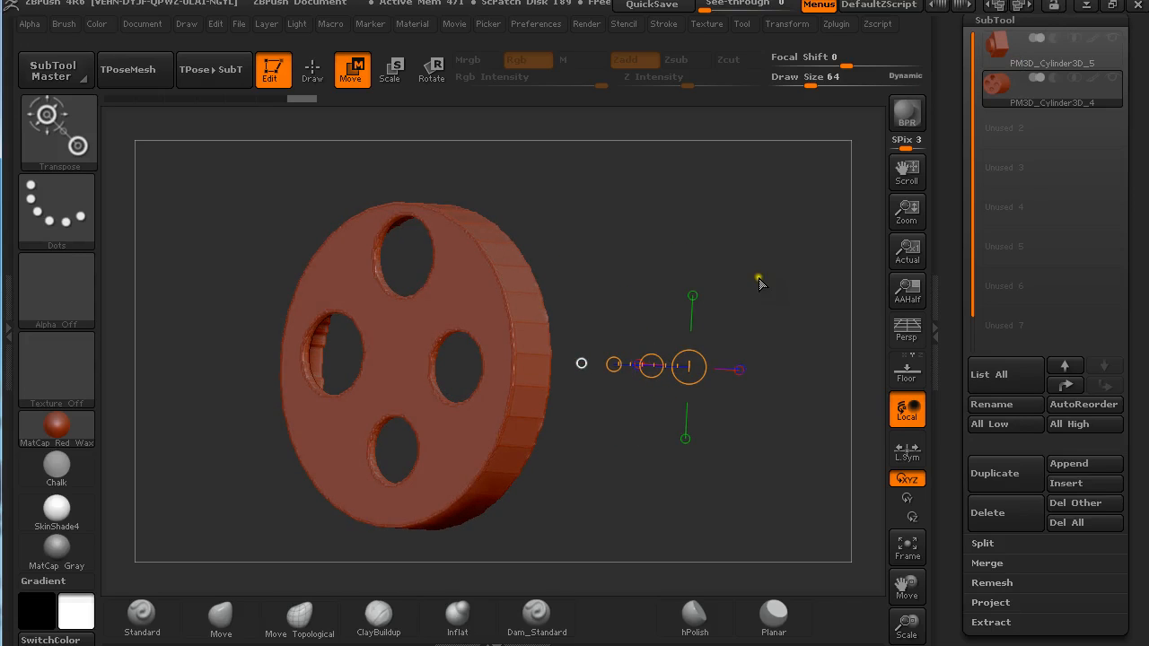